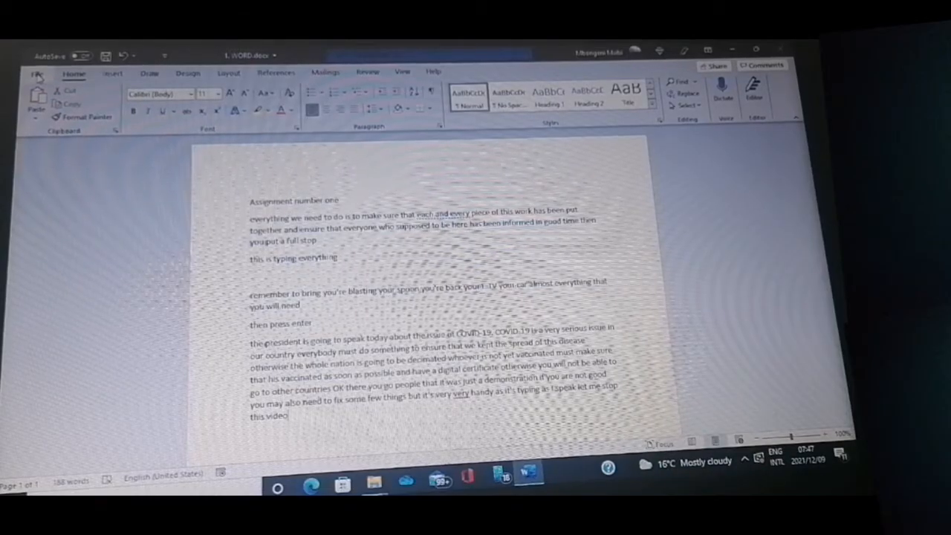
- Go to the File backstage view of the assignment document
left_click(37, 74)
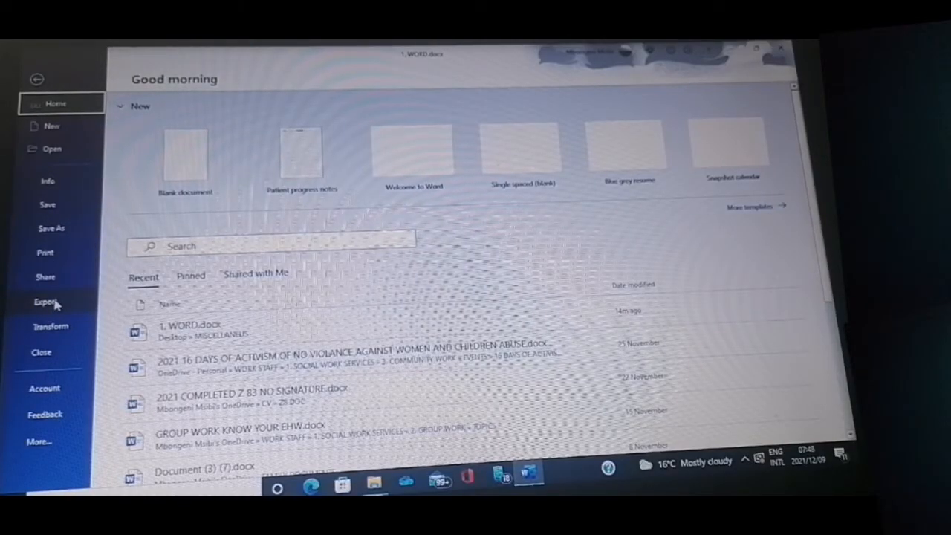
- Start exporting the document via Export > Create PDF/XPS
left_click(45, 301)
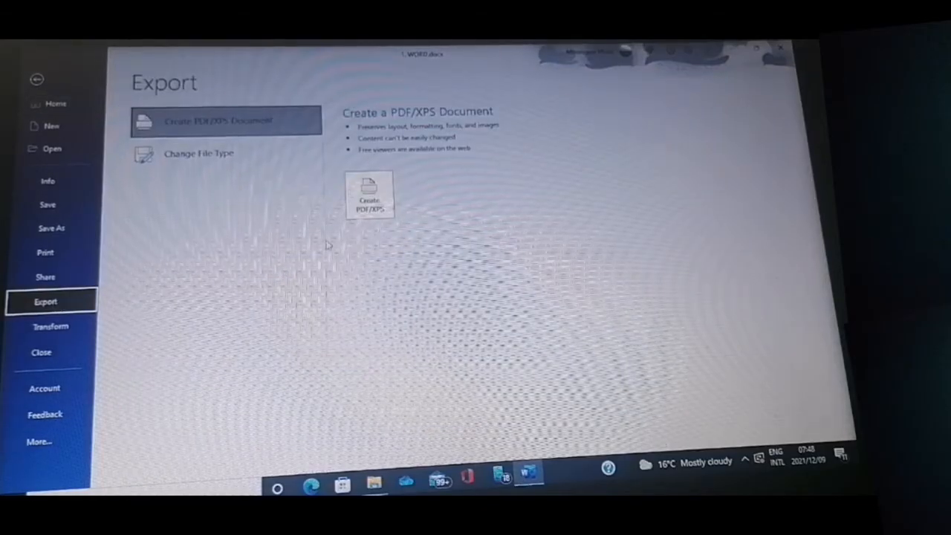
left_click(369, 196)
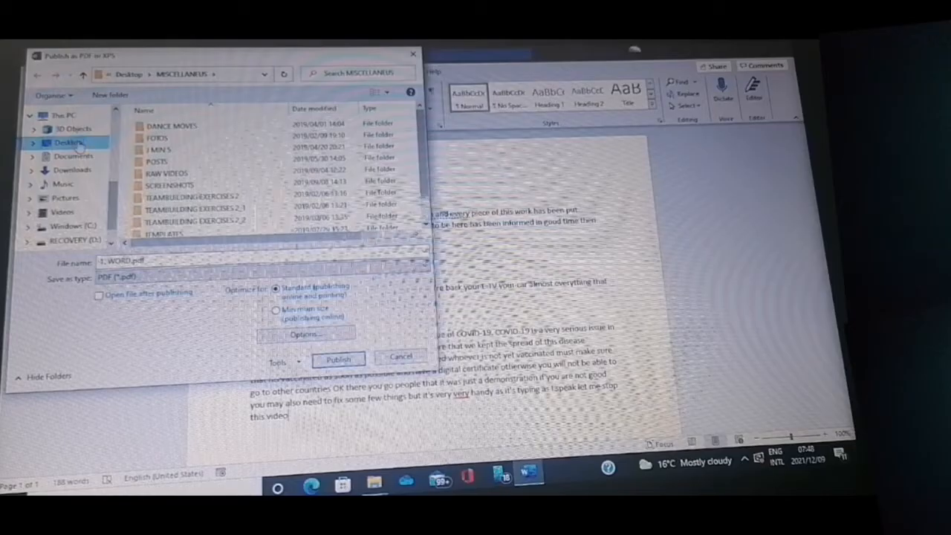
- Choose the Desktop as the PDF save location
left_click(67, 142)
type("DDF2")
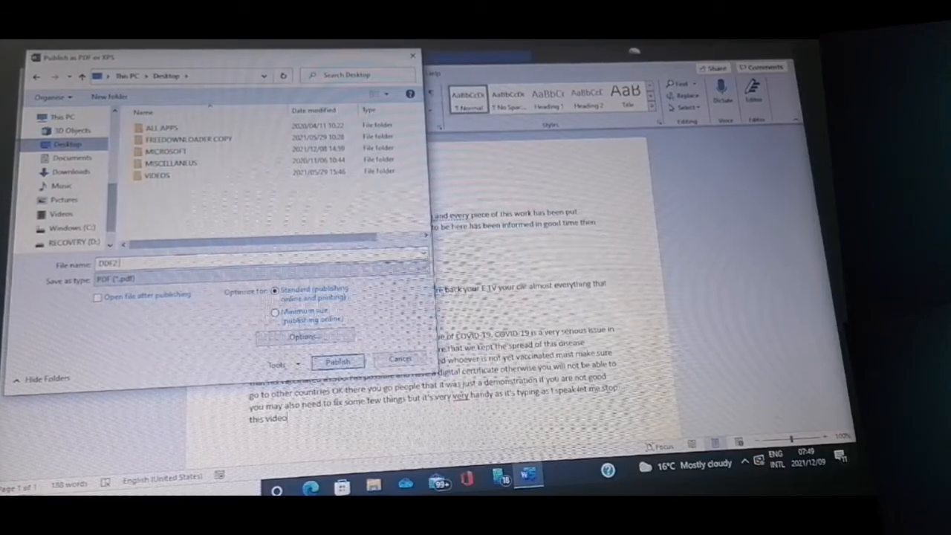
- Name the PDF 'DEV2 ASSIGNMENT' and publish it to the Desktop
type("ASSIGNMENT")
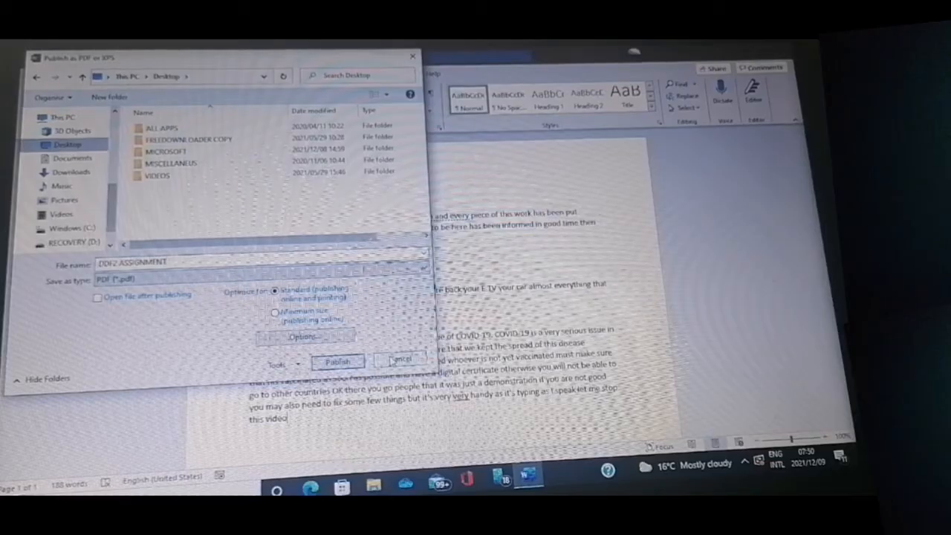
left_click(402, 363)
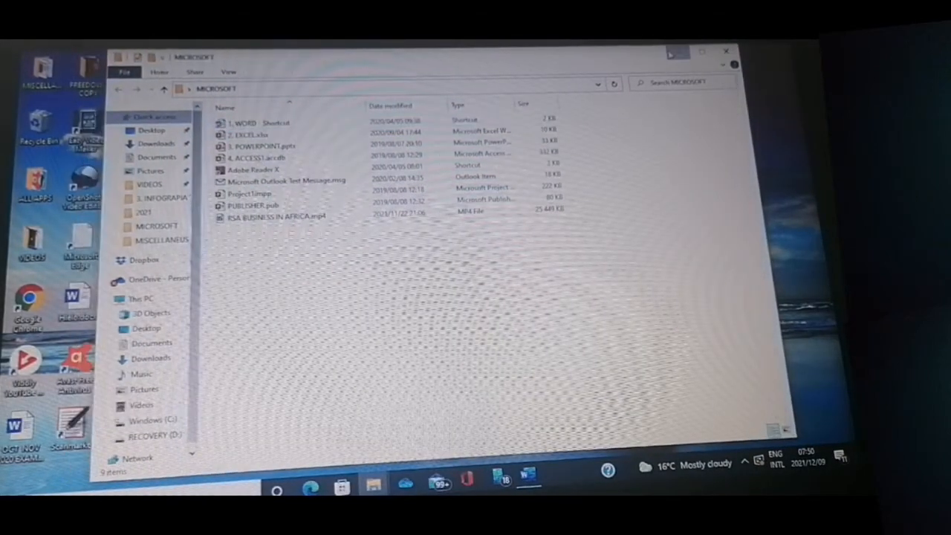
- Close the File Explorer window to return to the desktop showing the PDF icon
left_click(725, 51)
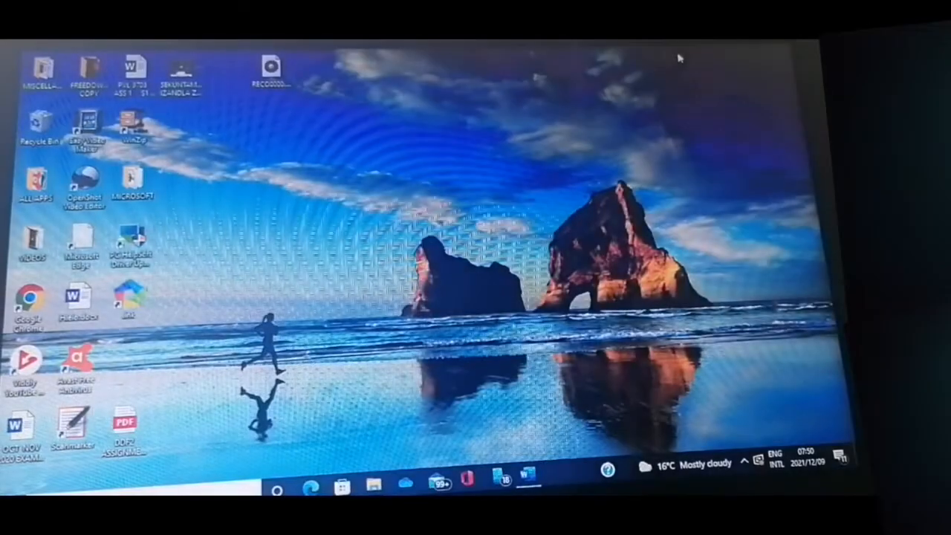
mouse_move(315, 215)
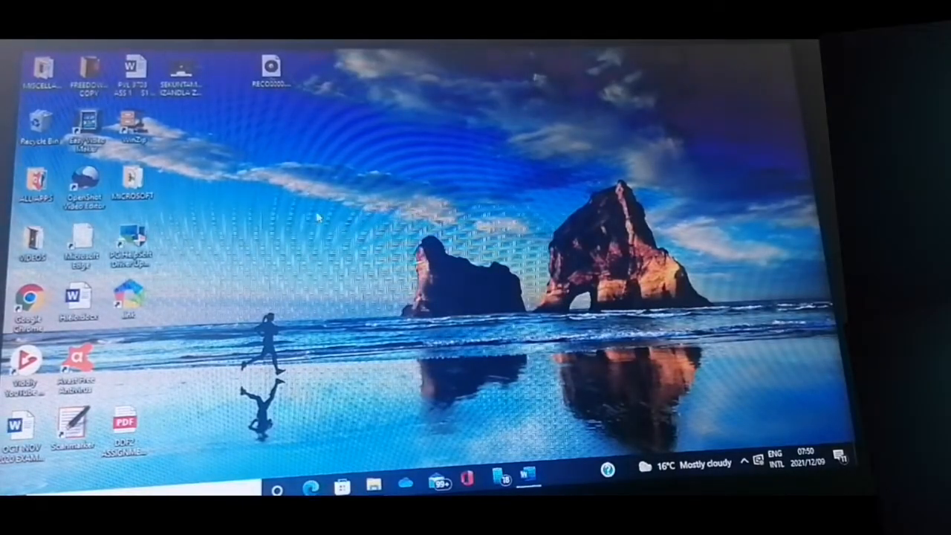